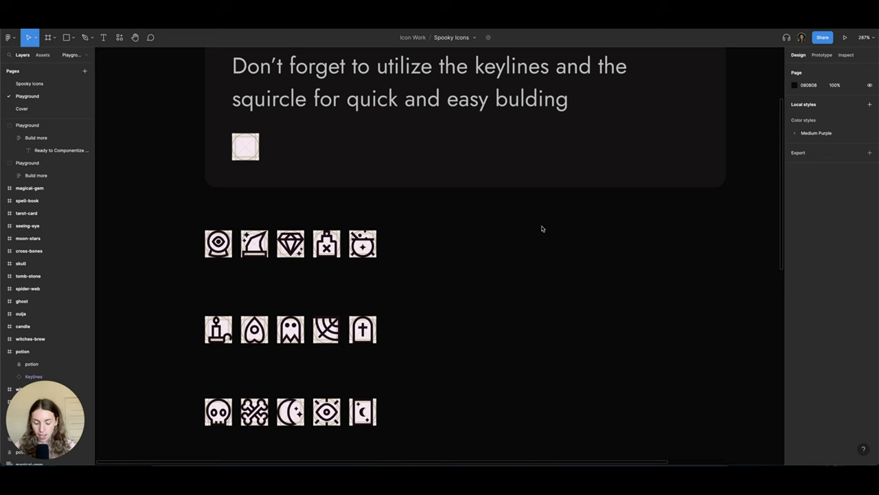
pyautogui.moveTo(409, 272)
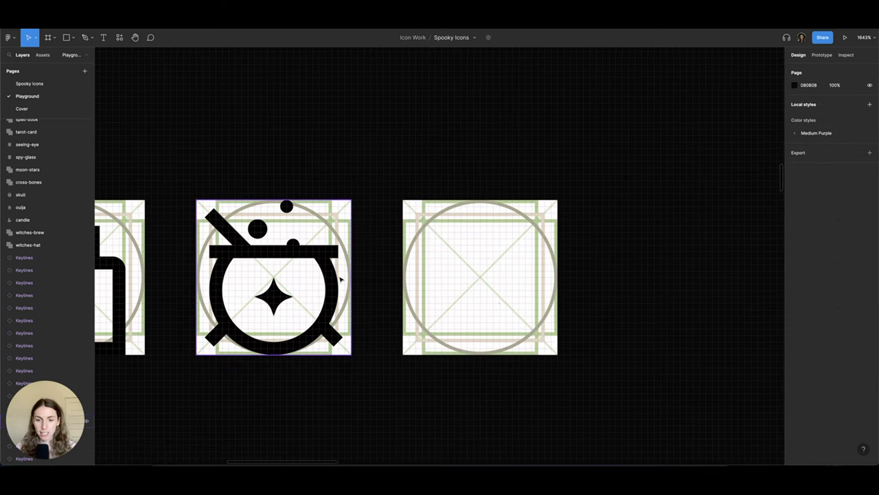
# - Switch to the Ellipse tool with the reference icon and blank keyline frame in view
pyautogui.click(68, 34)
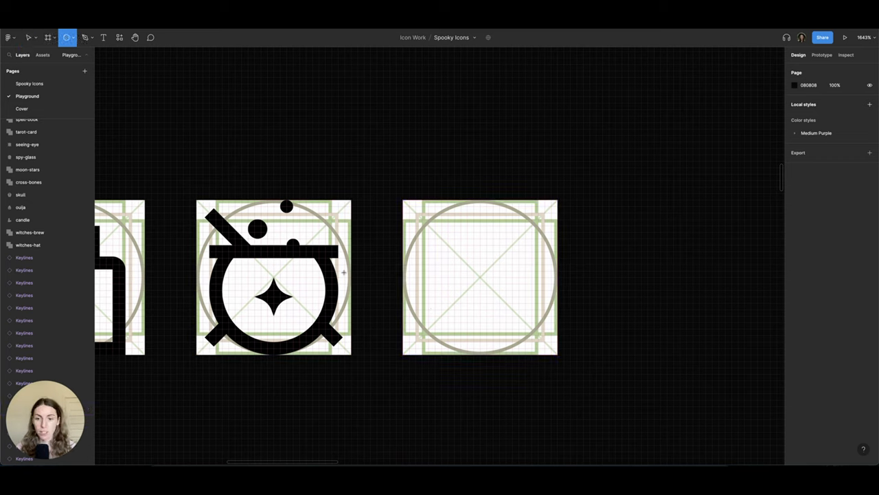
pyautogui.moveTo(412, 245)
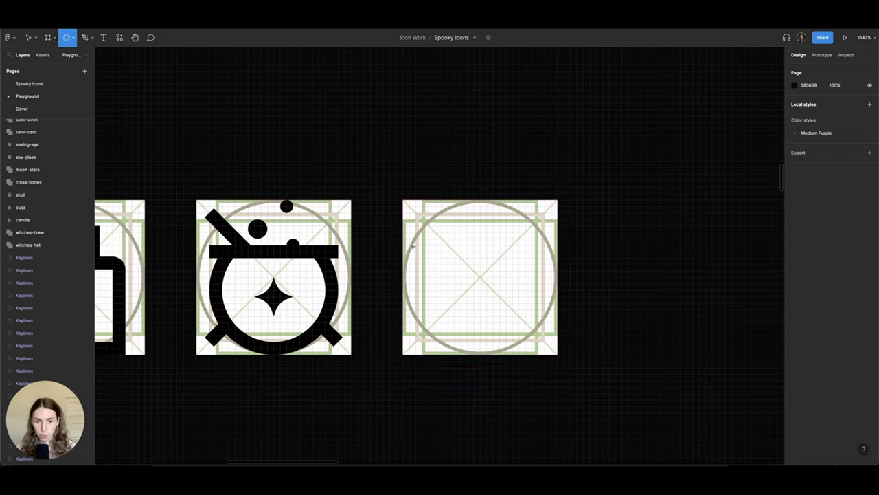
# - Draw a thick black circle on the circle keyline and set its stroke as the default
pyautogui.moveTo(409, 244); pyautogui.dragTo(539, 373)
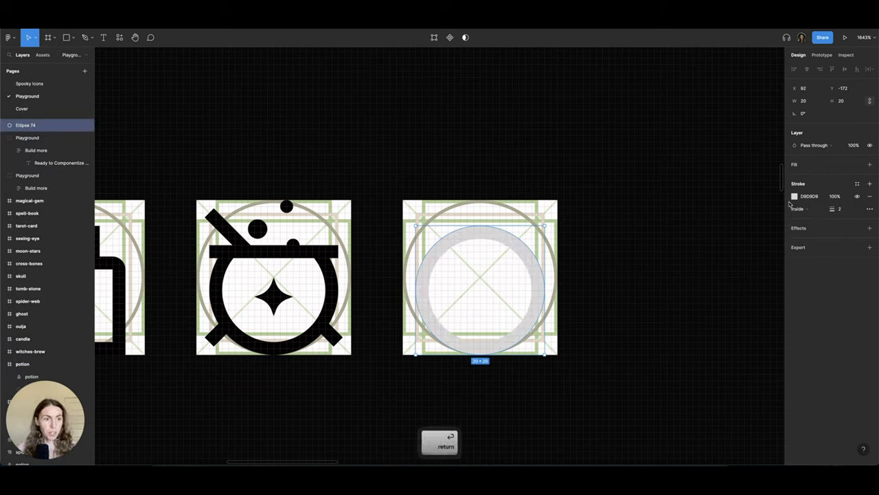
pyautogui.click(794, 195)
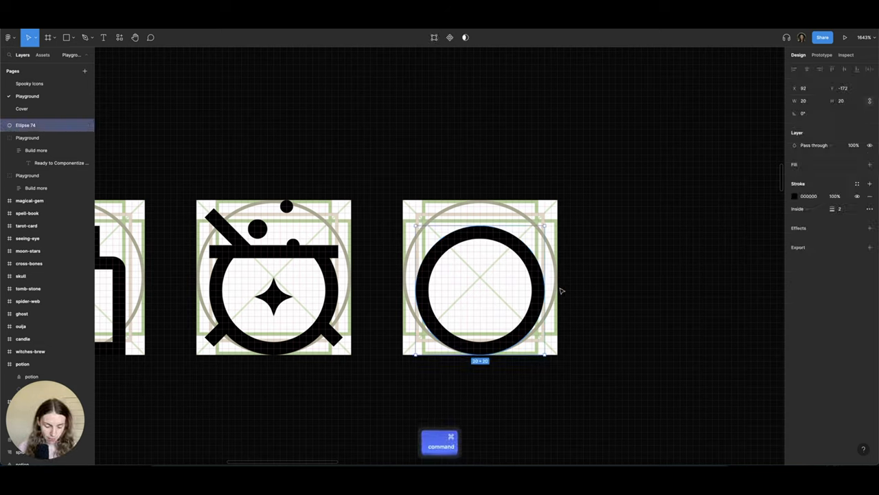
pyautogui.write('def')
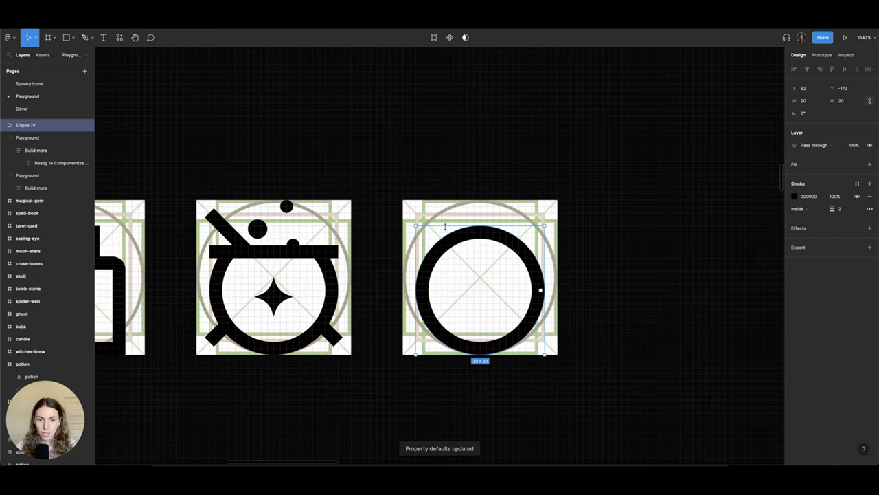
# - Place a solid black rectangle over the ring's top and select it together with the ellipse
pyautogui.click(69, 35)
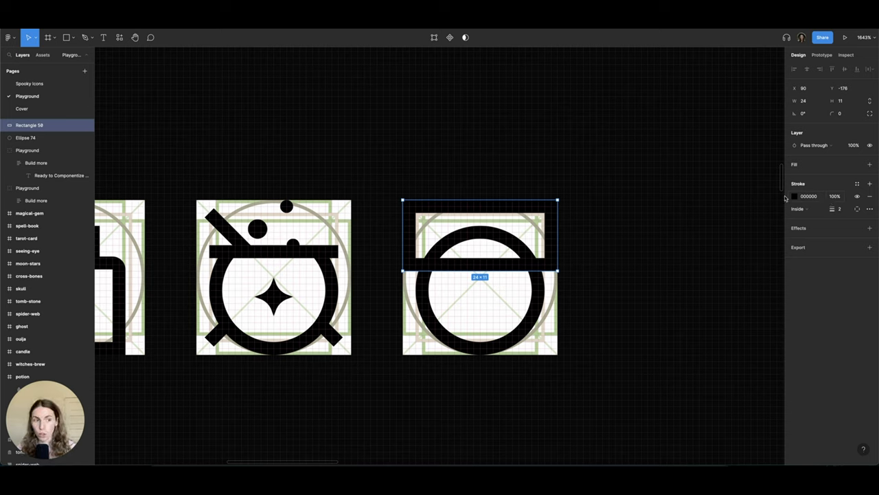
pyautogui.moveTo(632, 206)
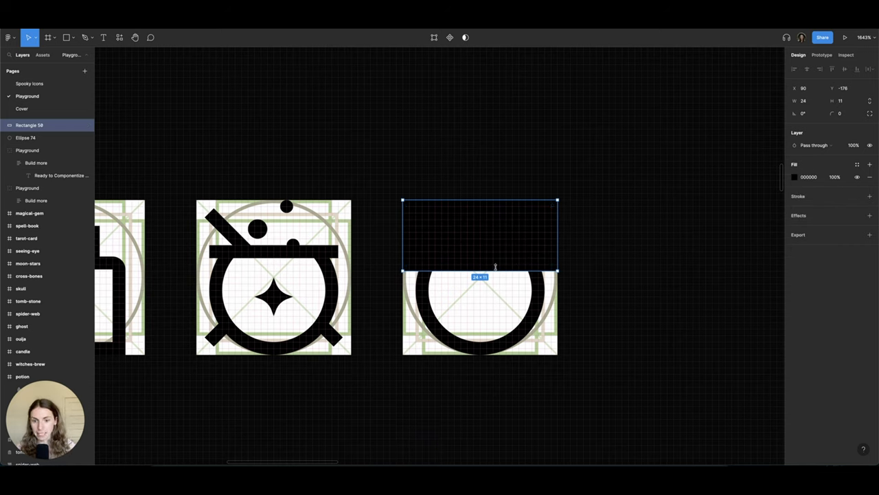
pyautogui.moveTo(480, 271); pyautogui.dragTo(480, 258)
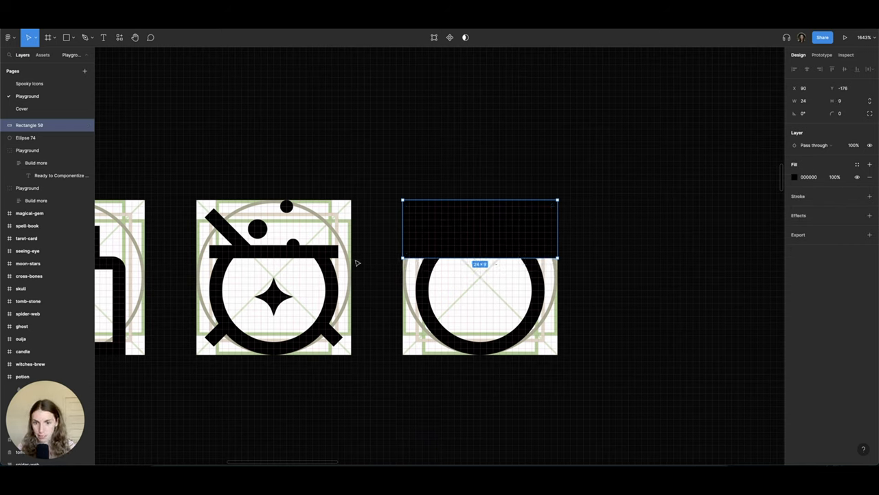
pyautogui.press('shift')
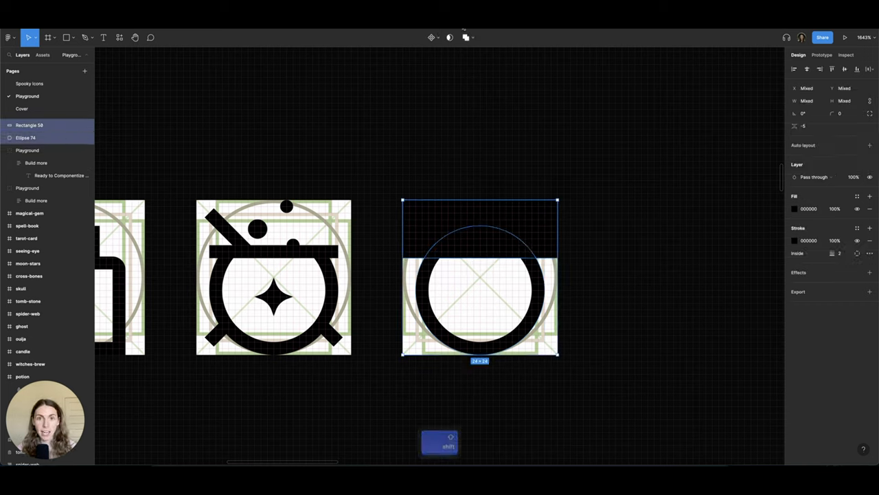
# - Subtract the rectangle from the ring, leaving a U-shaped cauldron bowl
pyautogui.click(467, 37)
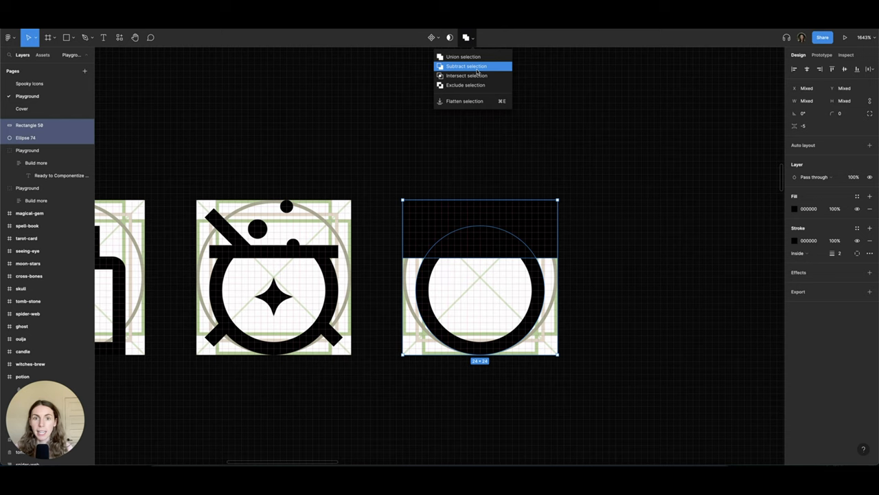
pyautogui.click(467, 66)
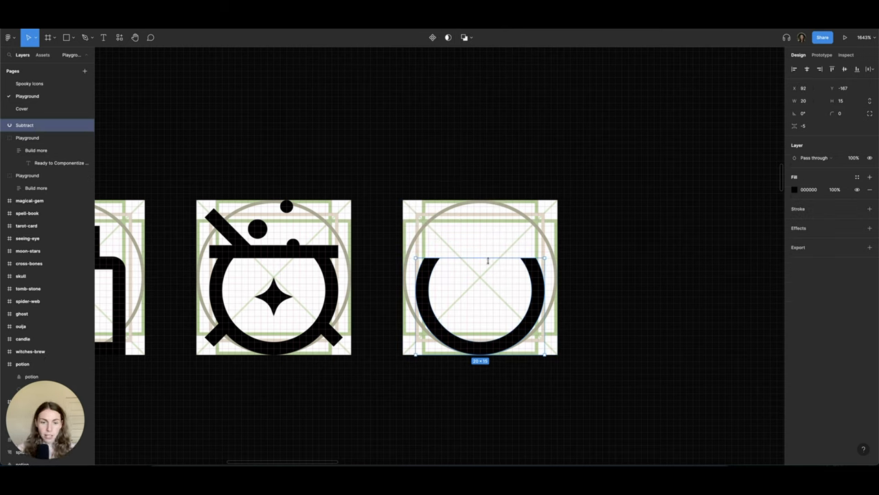
pyautogui.moveTo(517, 231)
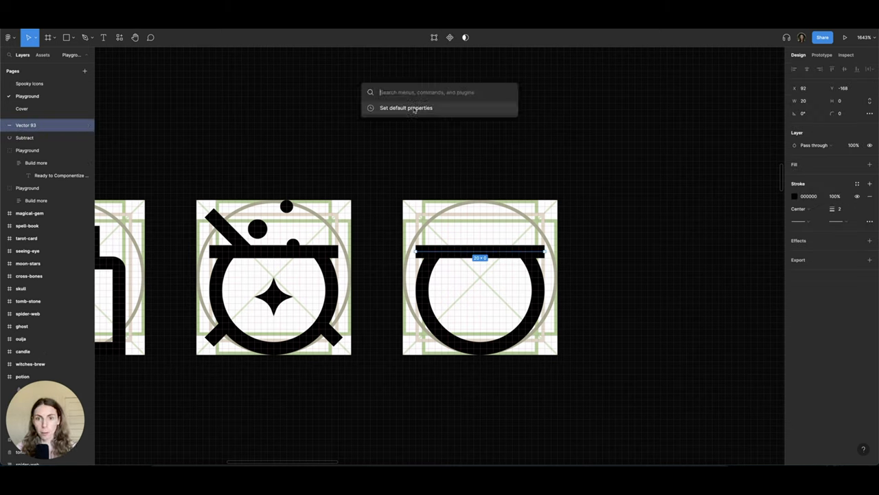
# - Make the rim line's style default and draw a diagonal stirring stick with the Pen
pyautogui.click(403, 107)
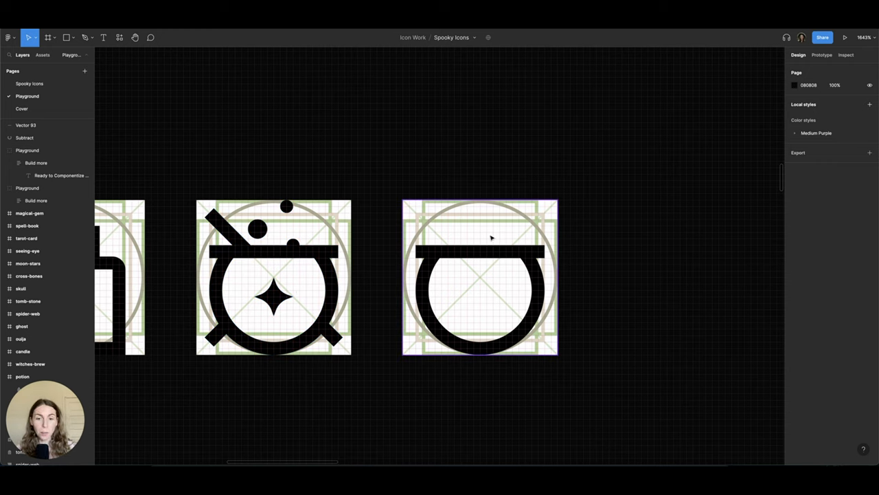
pyautogui.press('p')
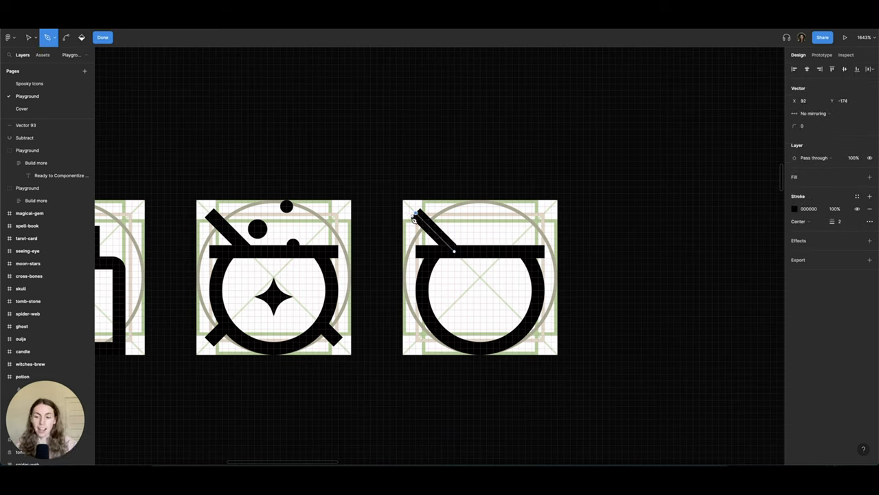
# - Finish the stick and draw a short diagonal leg at the cauldron's bottom-left
pyautogui.press('escape')
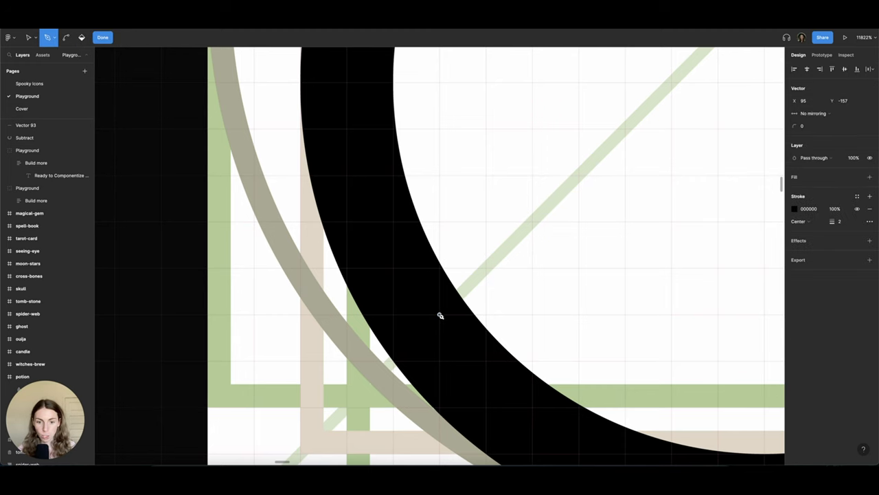
pyautogui.scroll(-3)
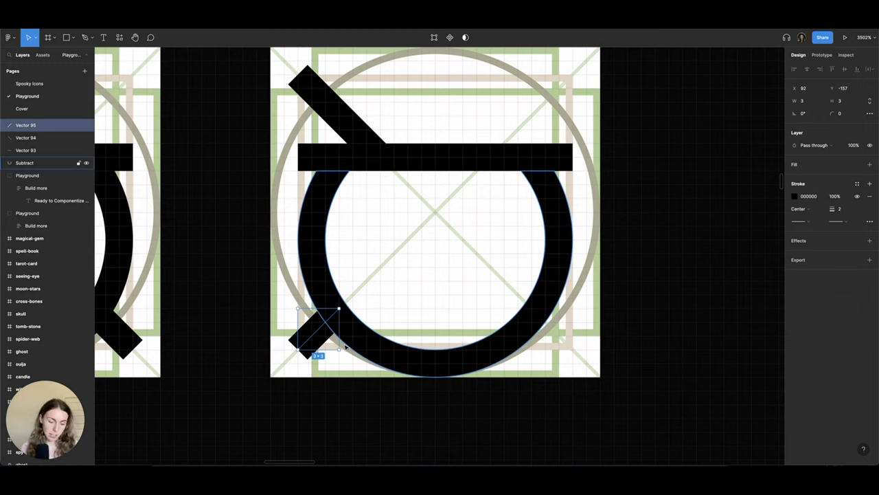
# - Duplicate the left leg and move the mirrored copy to the bottom-right
pyautogui.press('Cmd+D')
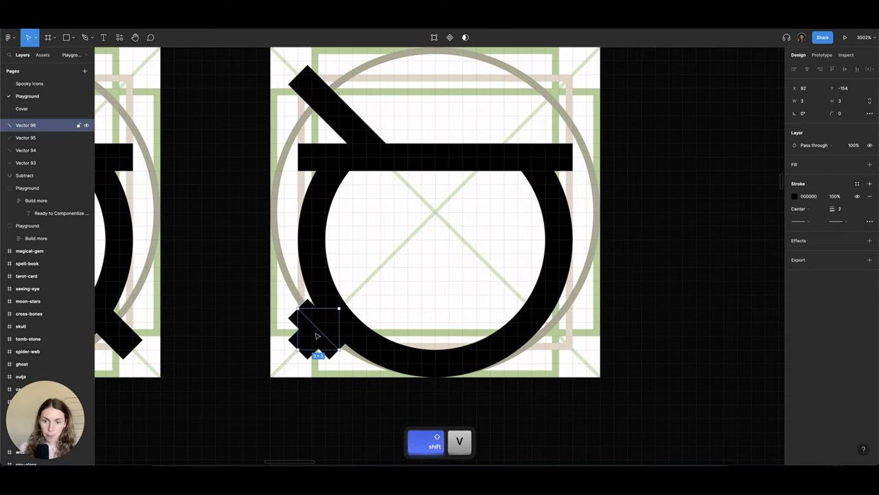
pyautogui.moveTo(318, 330); pyautogui.dragTo(553, 330)
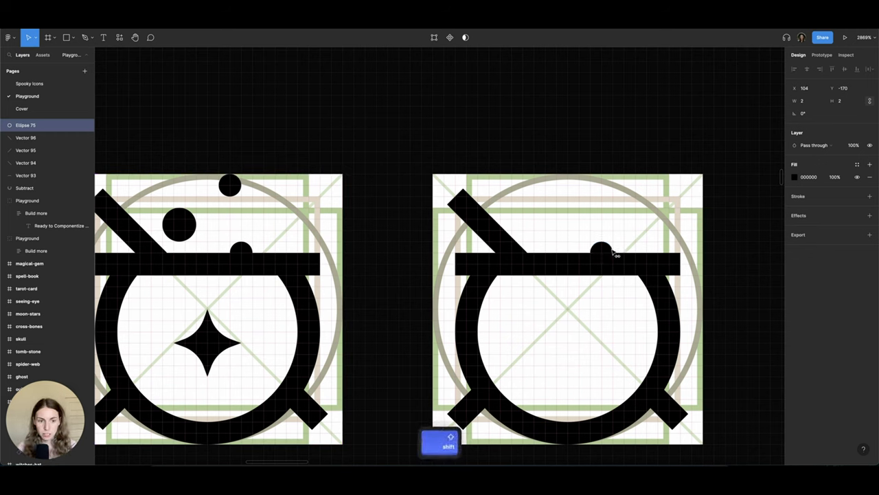
# - Draw three small black bubble circles above the rim beside the stirring stick
pyautogui.click(599, 247)
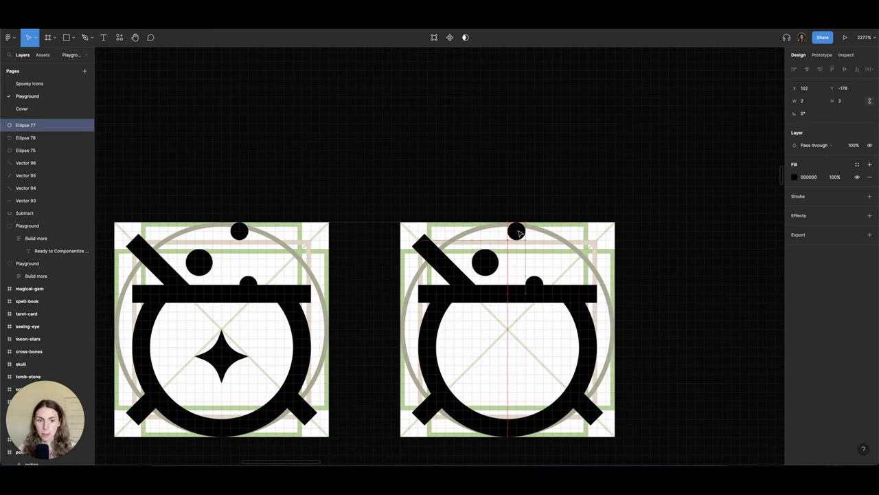
pyautogui.click(516, 228)
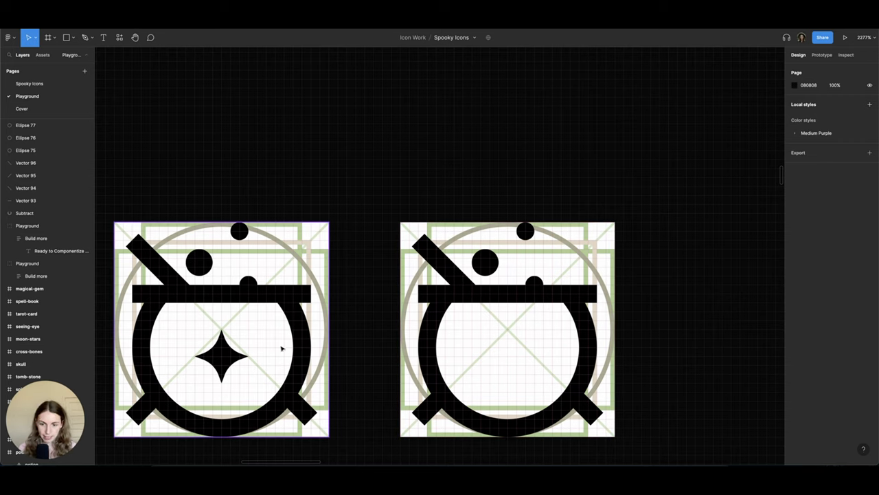
pyautogui.moveTo(319, 319)
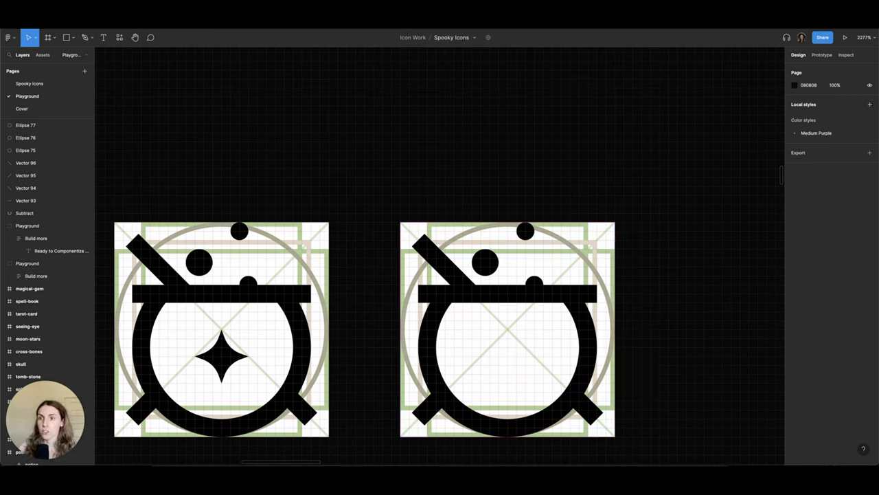
# - Copy the four-point star from the reference icon into the new cauldron's centre
pyautogui.click(74, 35)
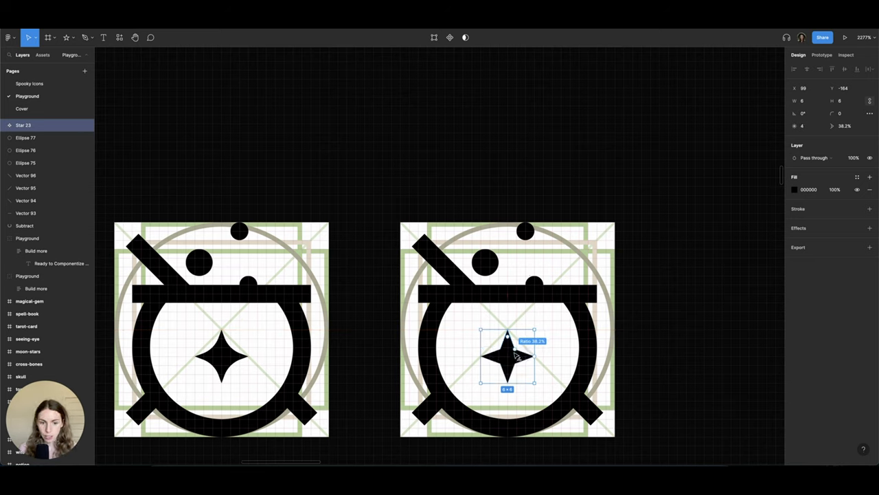
pyautogui.doubleClick(507, 364)
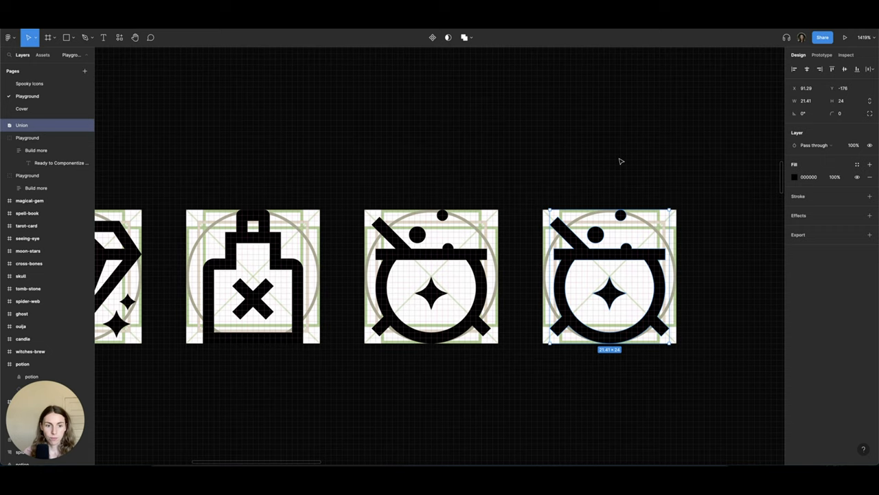
pyautogui.moveTo(624, 362)
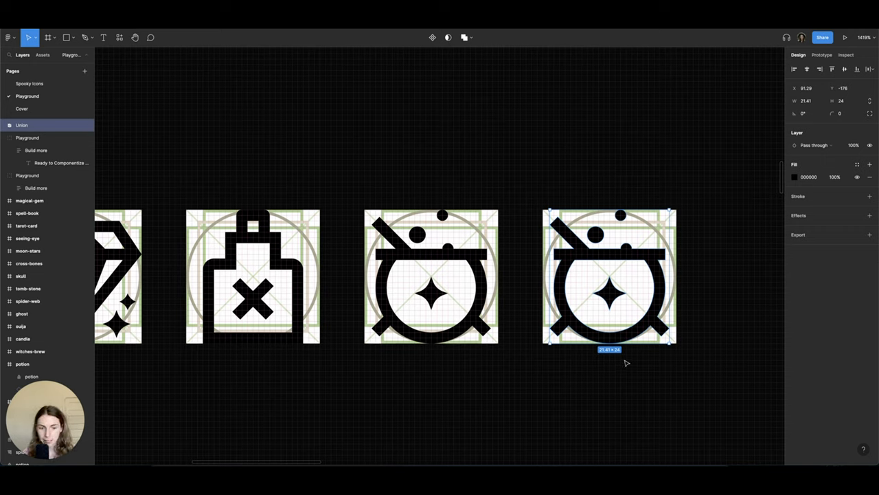